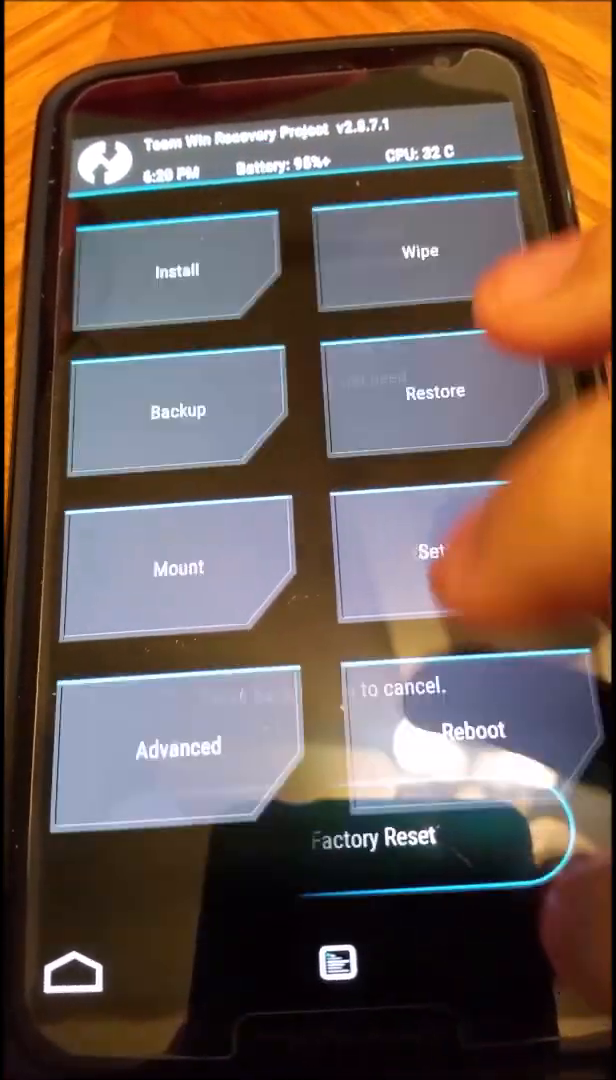
- Browse in File Manager from Advanced to /system/priv-app (MediaProvider, OmniSwitch, Settings)
{"action": "left_click", "coordinate": [177, 270]}
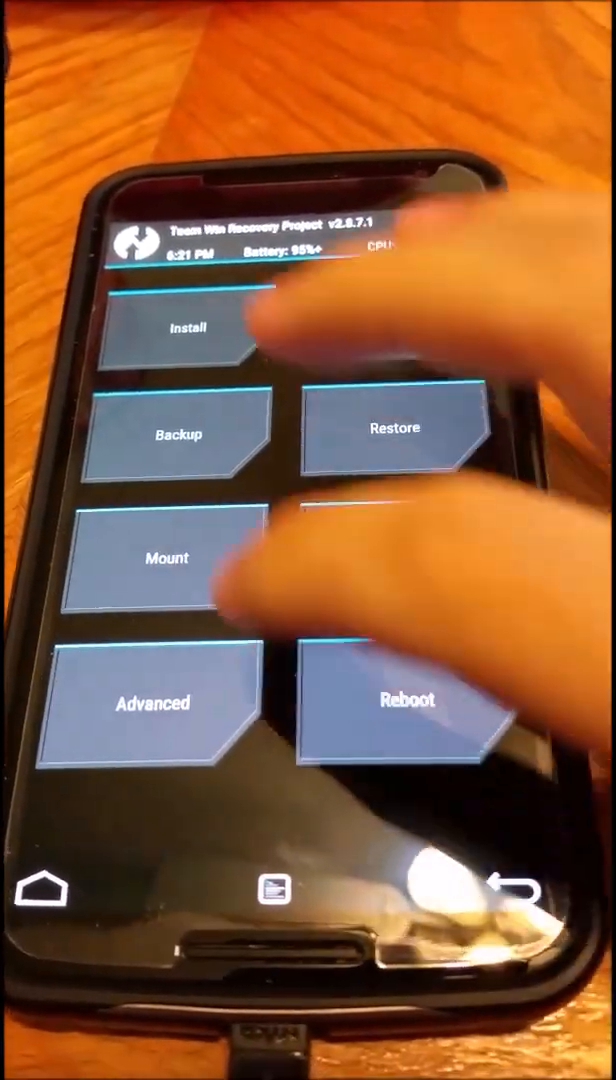
{"action": "left_click", "coordinate": [179, 434]}
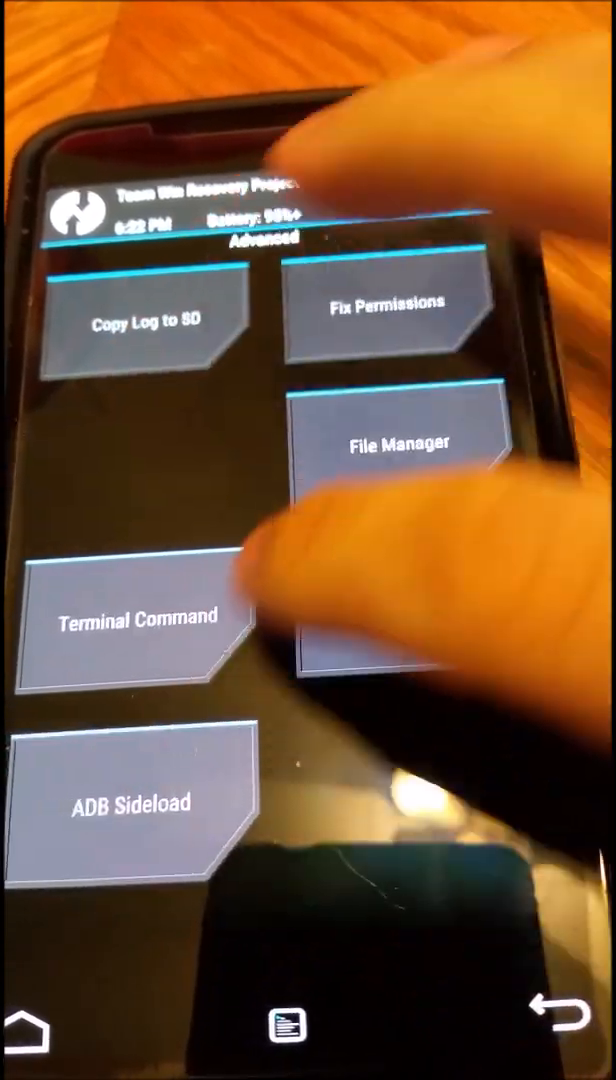
{"action": "left_click", "coordinate": [398, 443]}
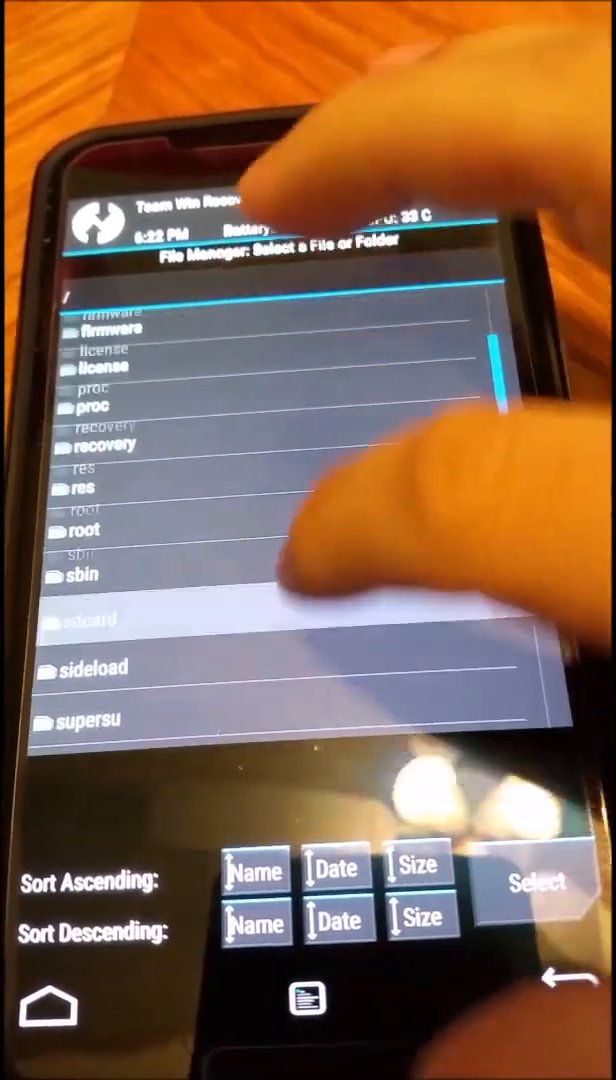
{"action": "scroll", "scroll_direction": "down", "scroll_amount": 3}
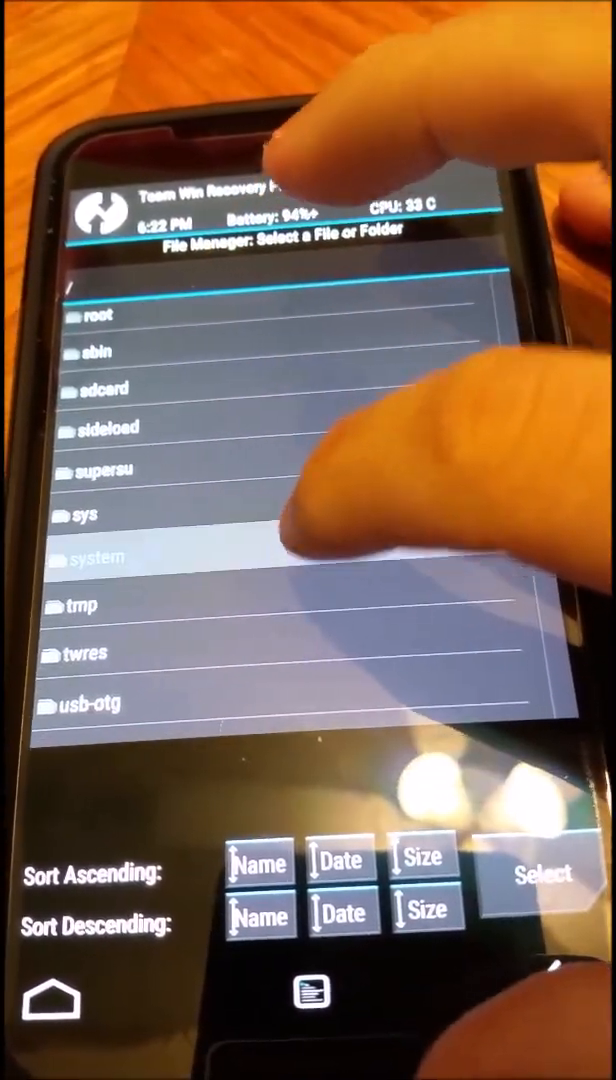
{"action": "left_click", "coordinate": [95, 557]}
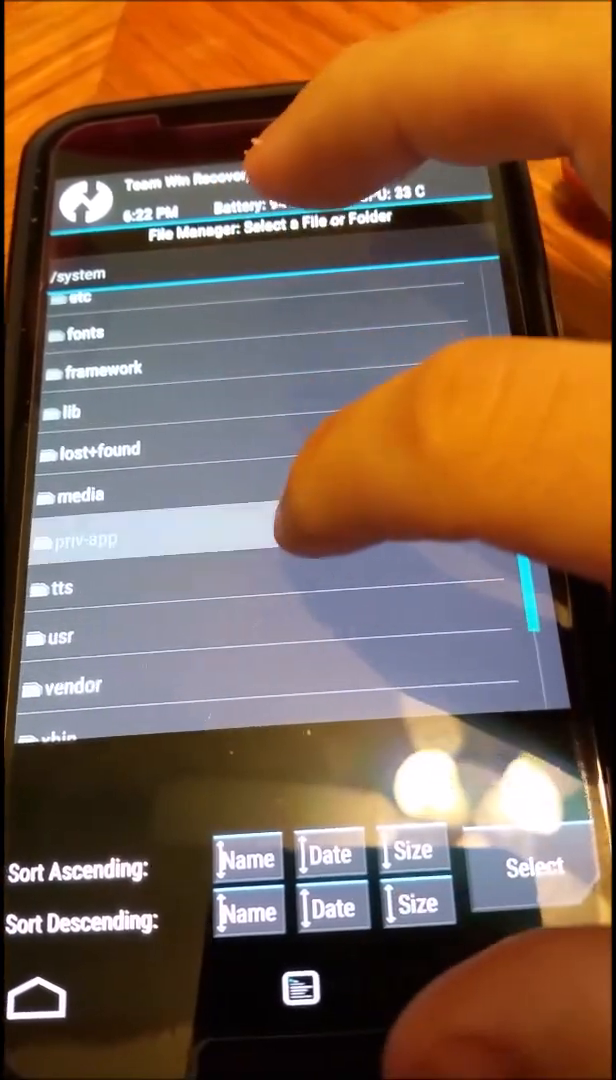
{"action": "left_click", "coordinate": [95, 540]}
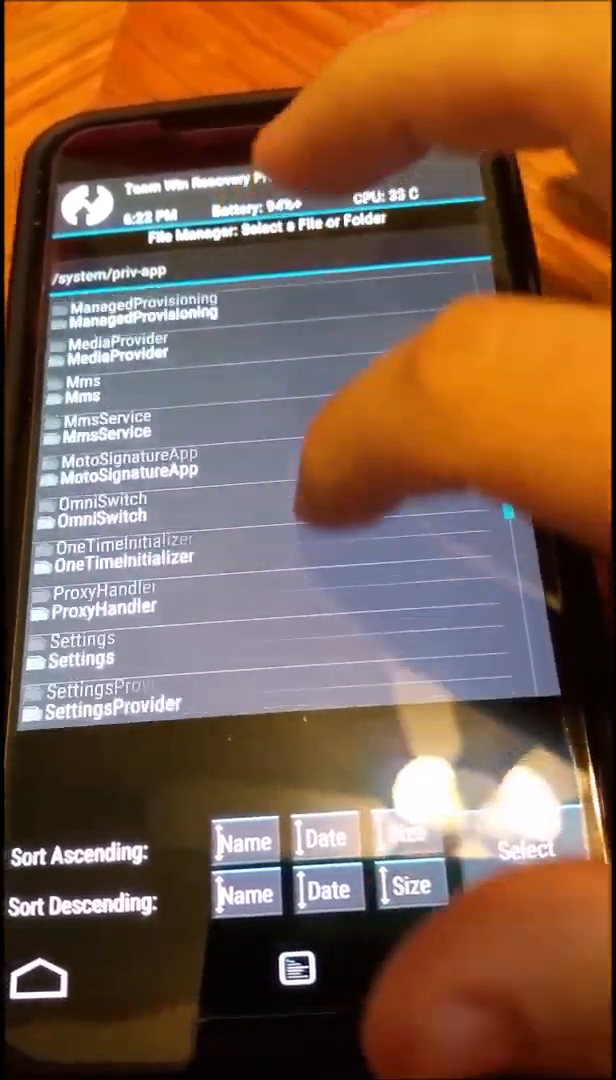
{"action": "scroll", "scroll_direction": "down", "scroll_amount": 3}
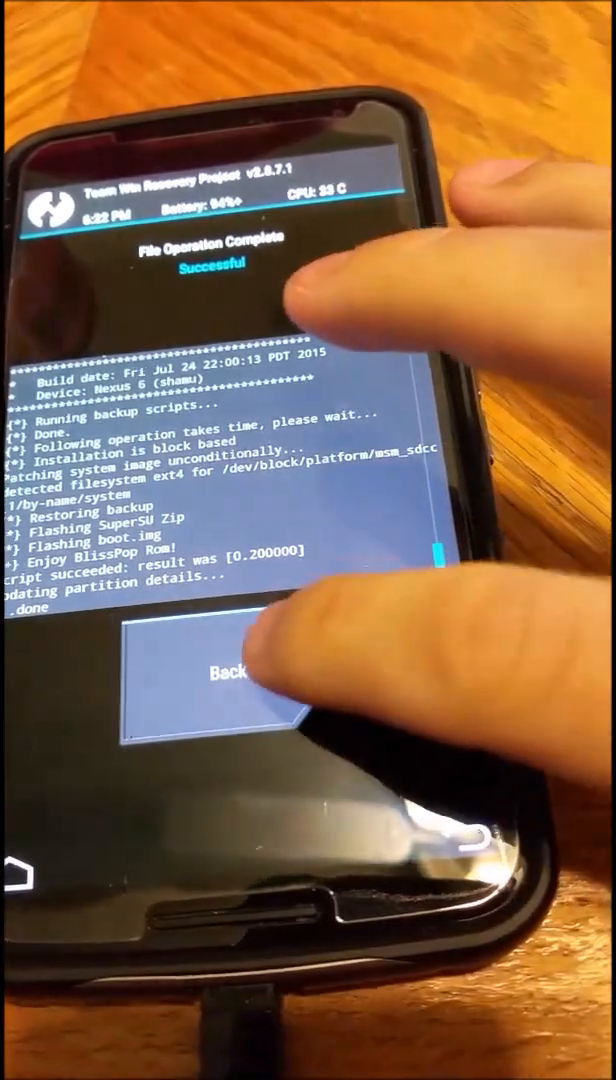
- Leave the File Operation Complete screen and list the Download folder's zips, including BlissPop
{"action": "left_click", "coordinate": [225, 673]}
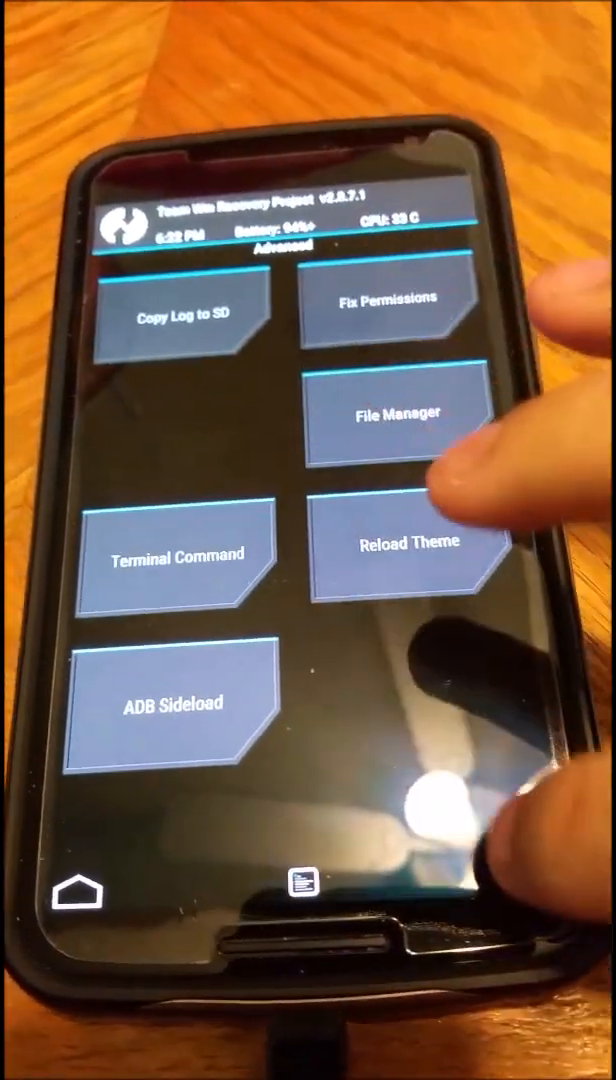
{"action": "left_click", "coordinate": [404, 413]}
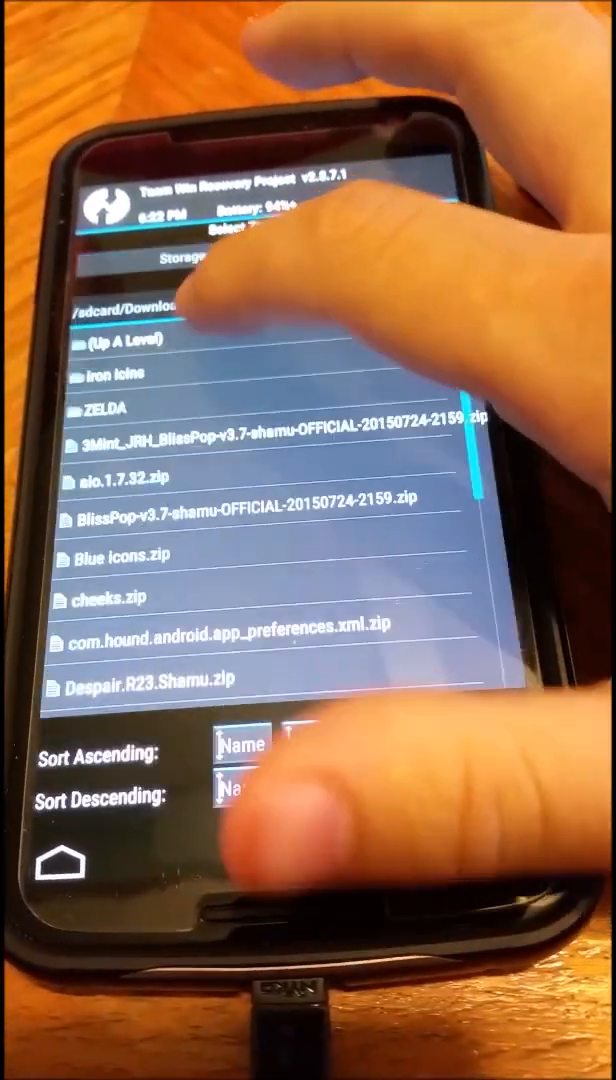